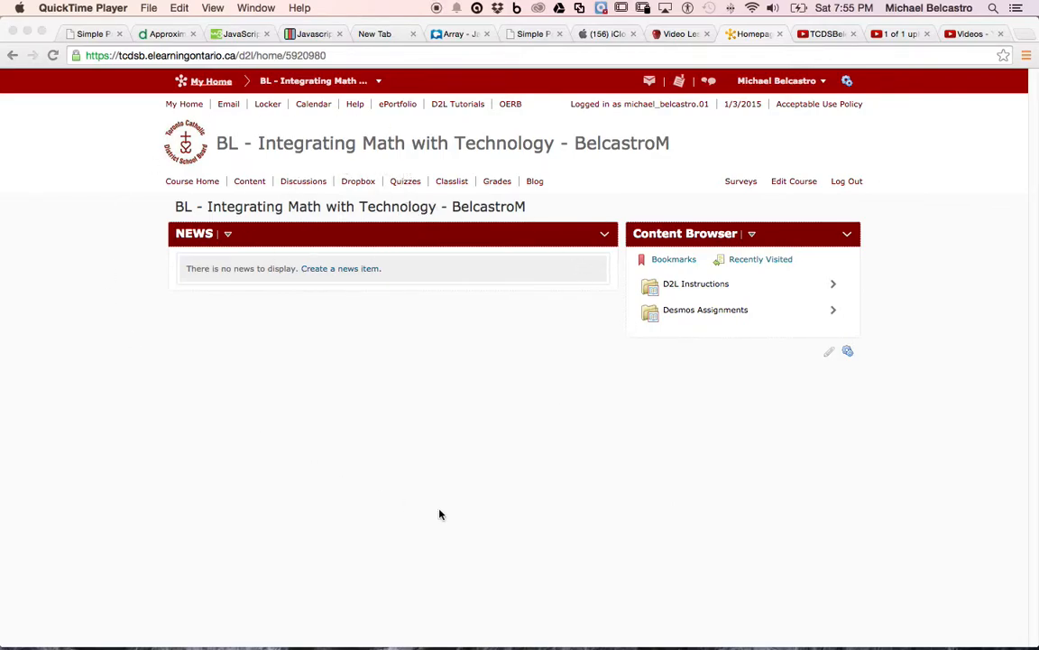
{"action": "mouse_move", "coordinate": [126, 233]}
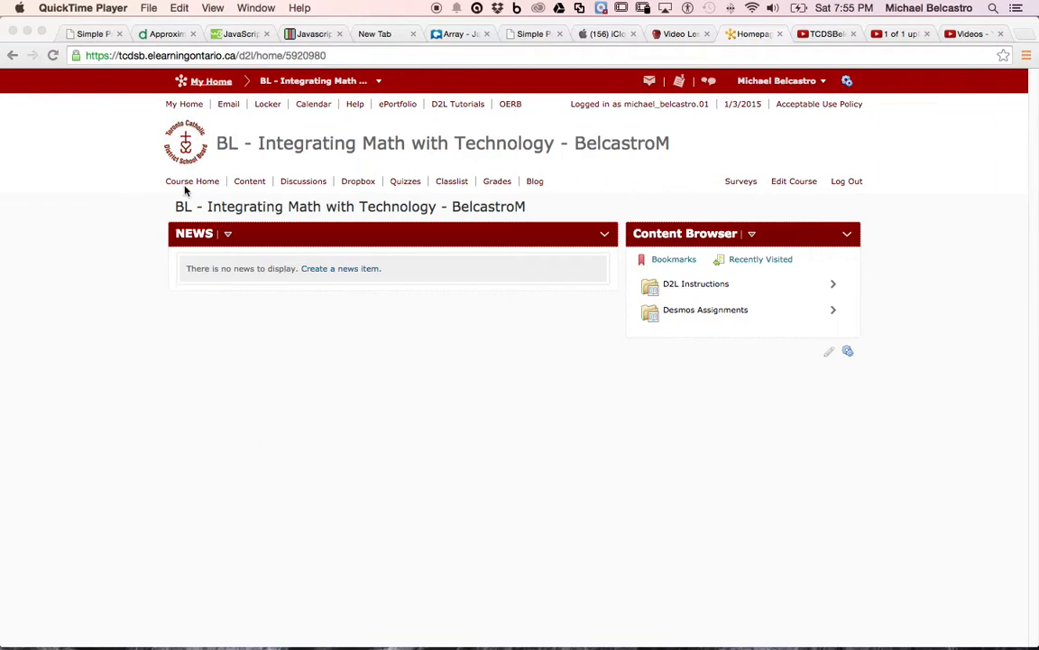
{"action": "mouse_move", "coordinate": [213, 191]}
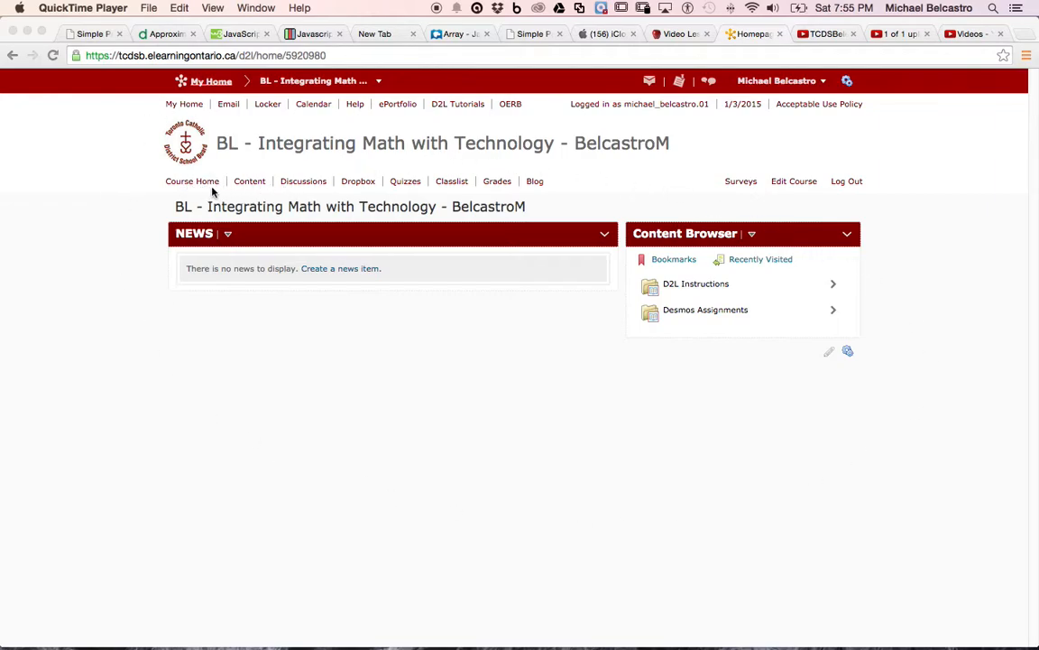
{"action": "mouse_move", "coordinate": [834, 186]}
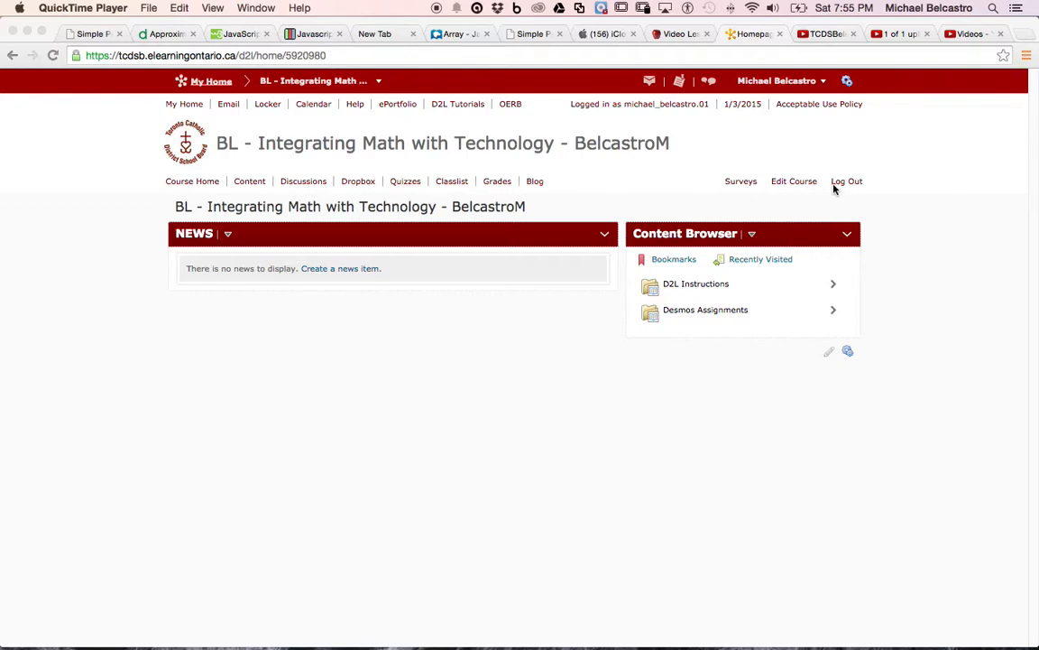
{"action": "mouse_move", "coordinate": [314, 103]}
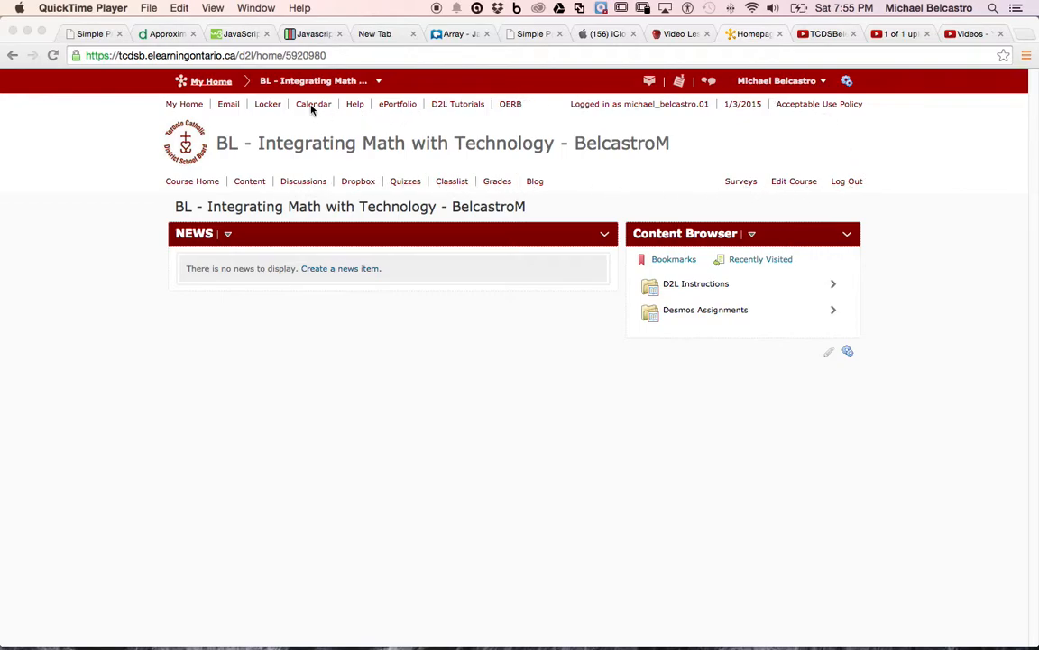
{"action": "mouse_move", "coordinate": [356, 548]}
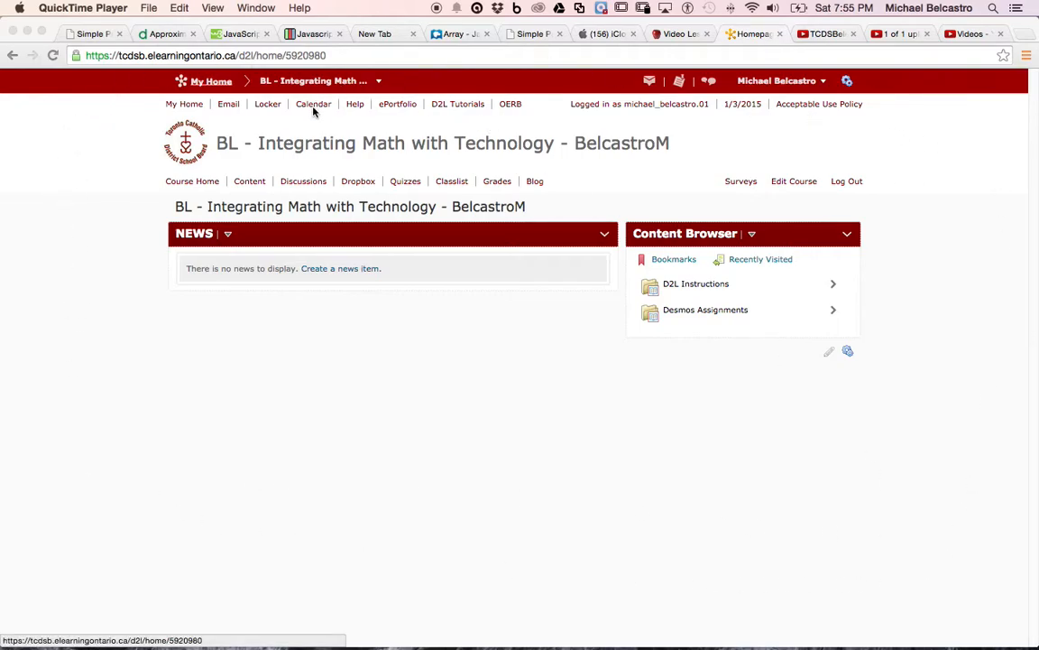
{"action": "mouse_move", "coordinate": [296, 119]}
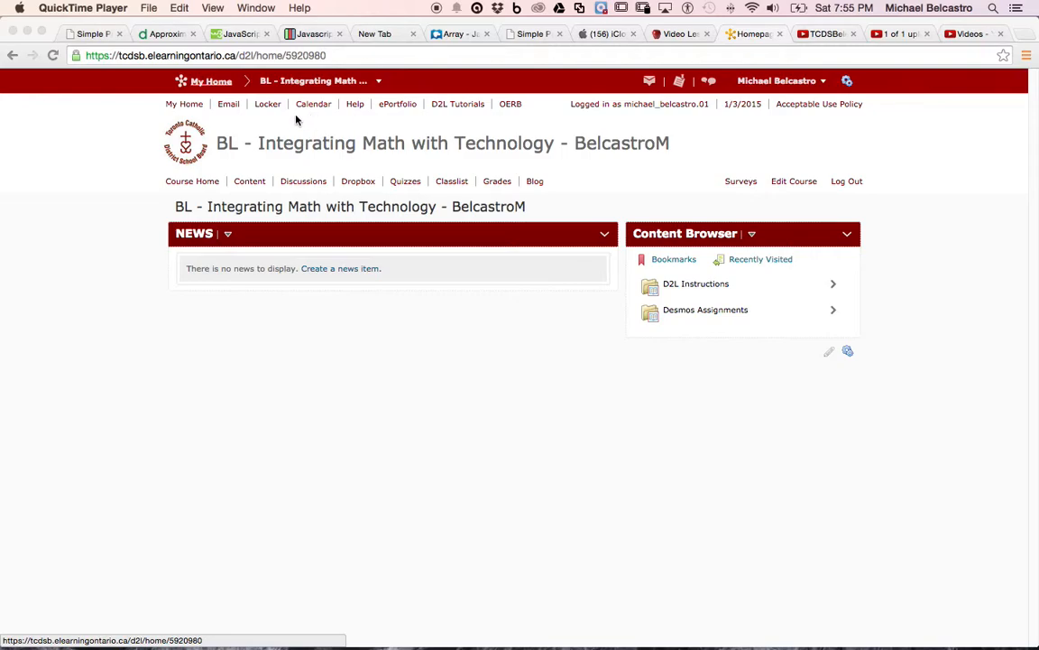
Go to the course calendar from the course navigation bar.
{"action": "left_click", "coordinate": [314, 103]}
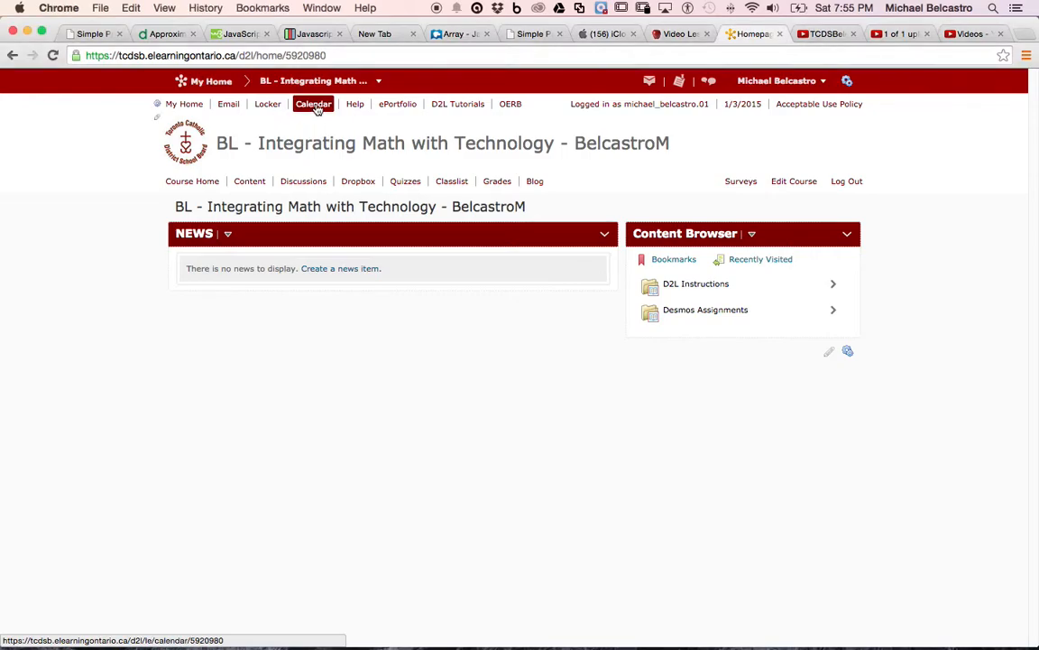
Begin a new event on the January 1, 2015 day cell in month view.
{"action": "left_click", "coordinate": [314, 103]}
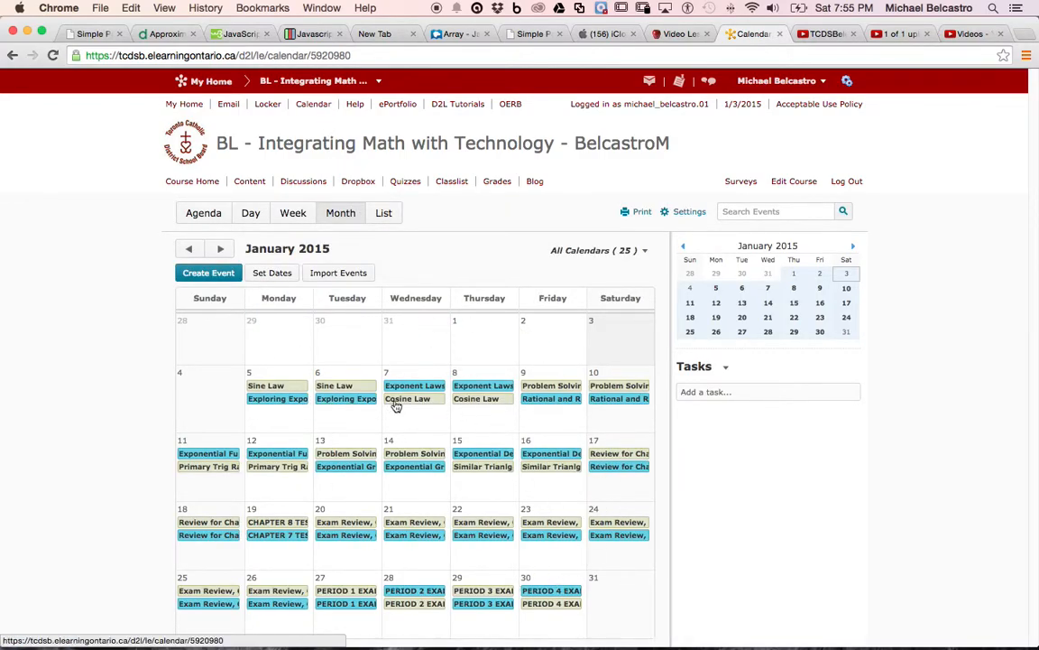
{"action": "mouse_move", "coordinate": [431, 523]}
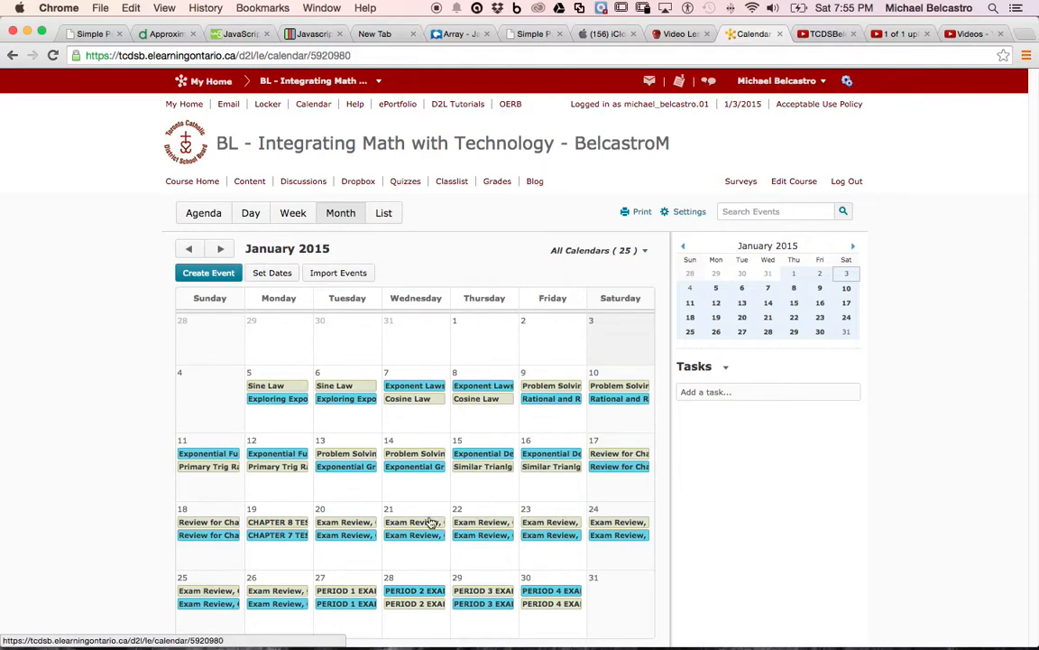
{"action": "mouse_move", "coordinate": [478, 350]}
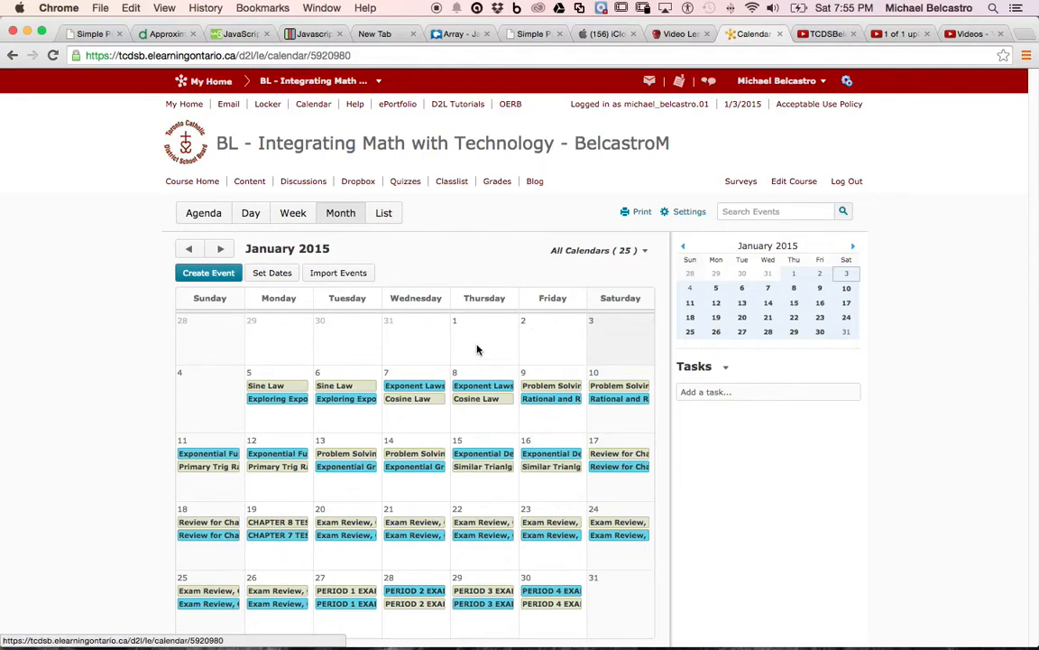
{"action": "mouse_move", "coordinate": [491, 334]}
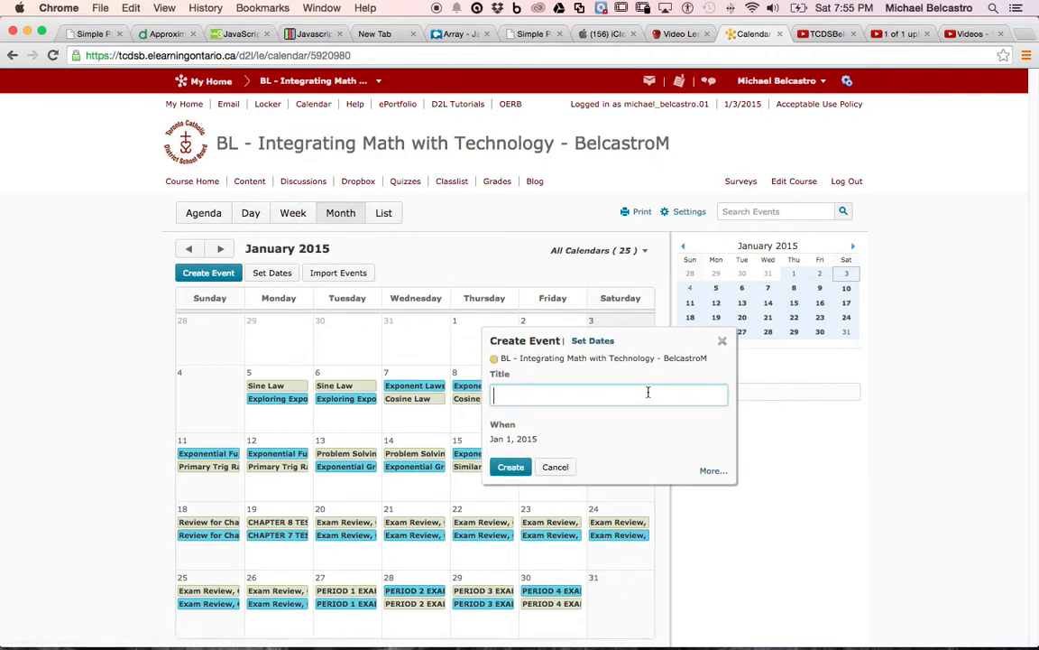
{"action": "mouse_move", "coordinate": [557, 405]}
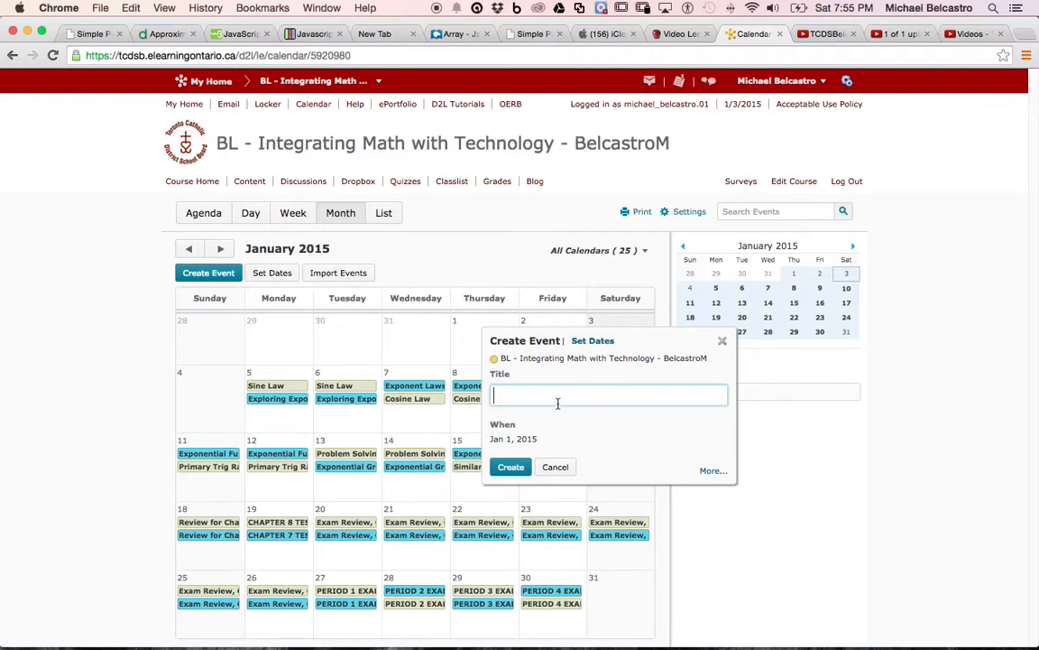
Title the event 'homework do it now' and expand to the full event creation page.
{"action": "type", "text": "homework do it"}
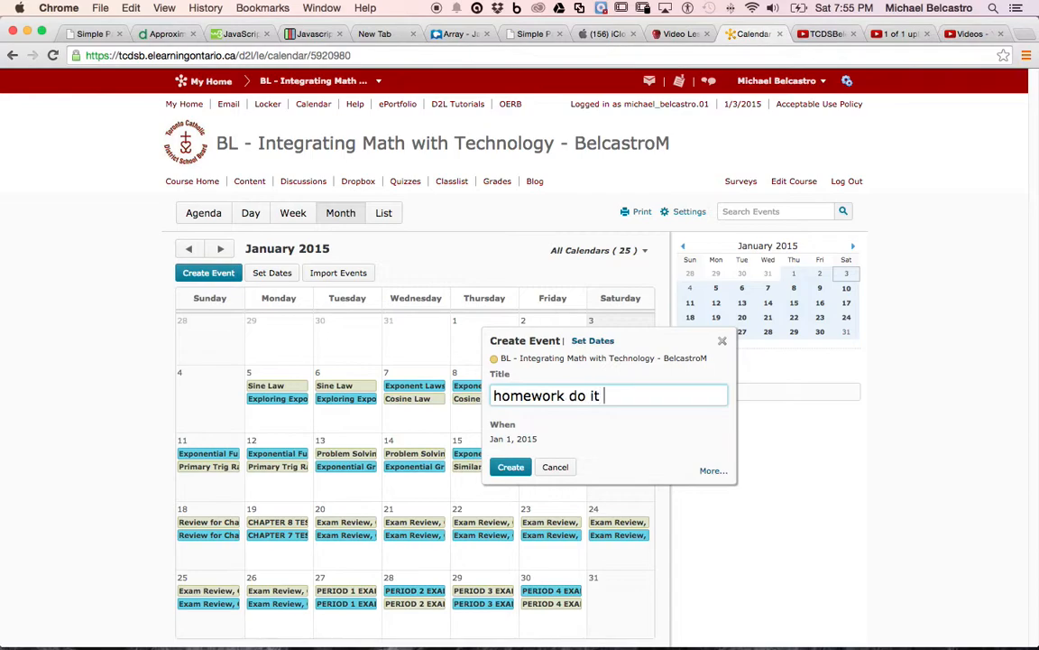
{"action": "type", "text": "now"}
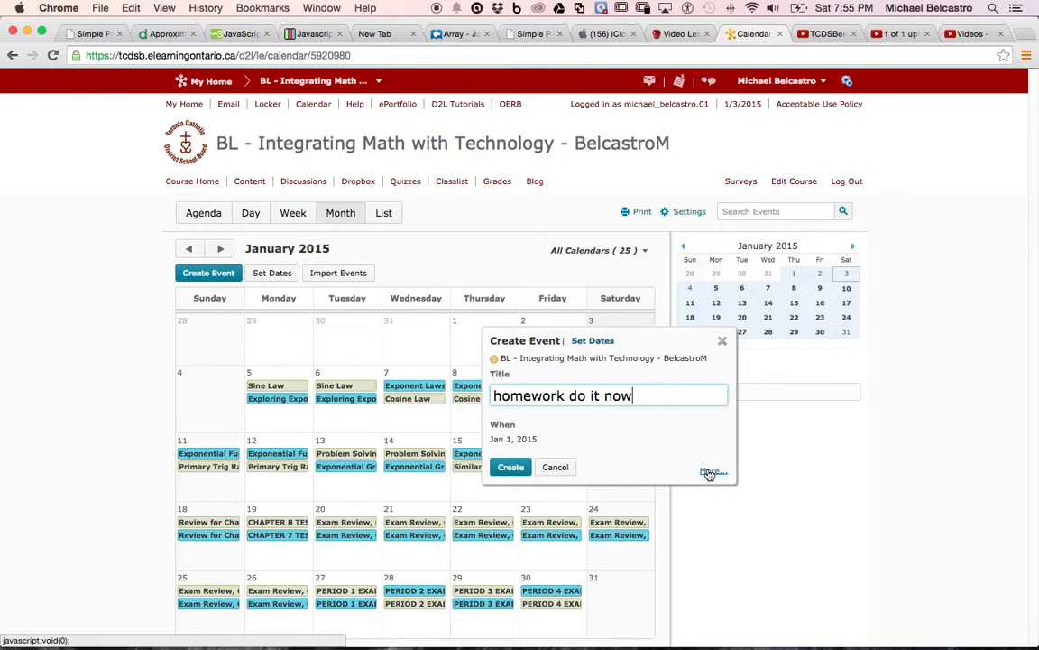
{"action": "left_click", "coordinate": [713, 473]}
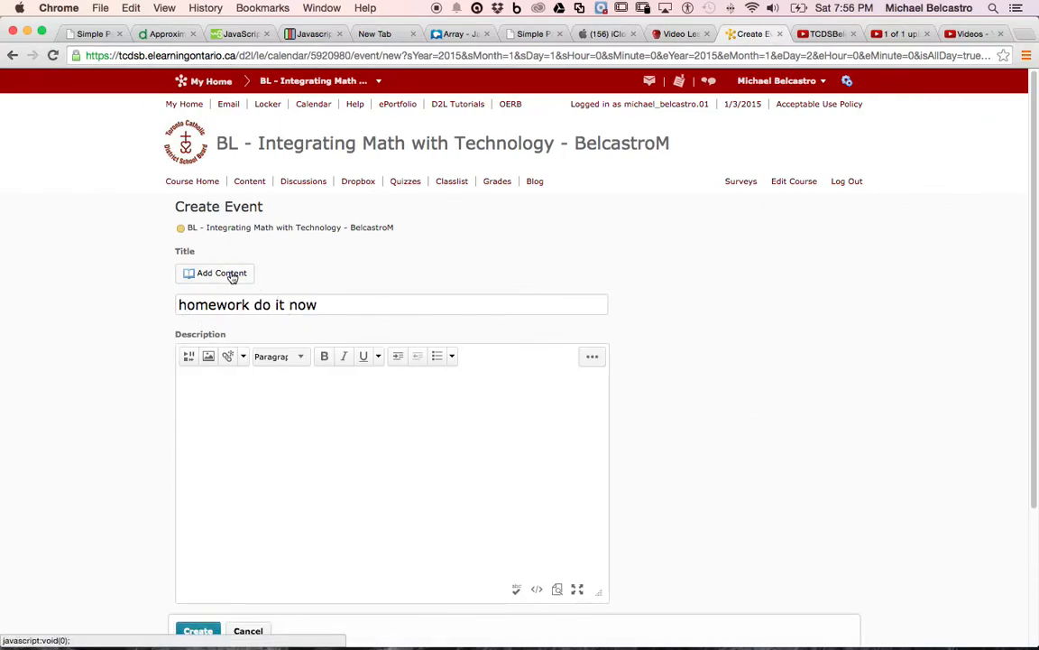
{"action": "left_click", "coordinate": [220, 272]}
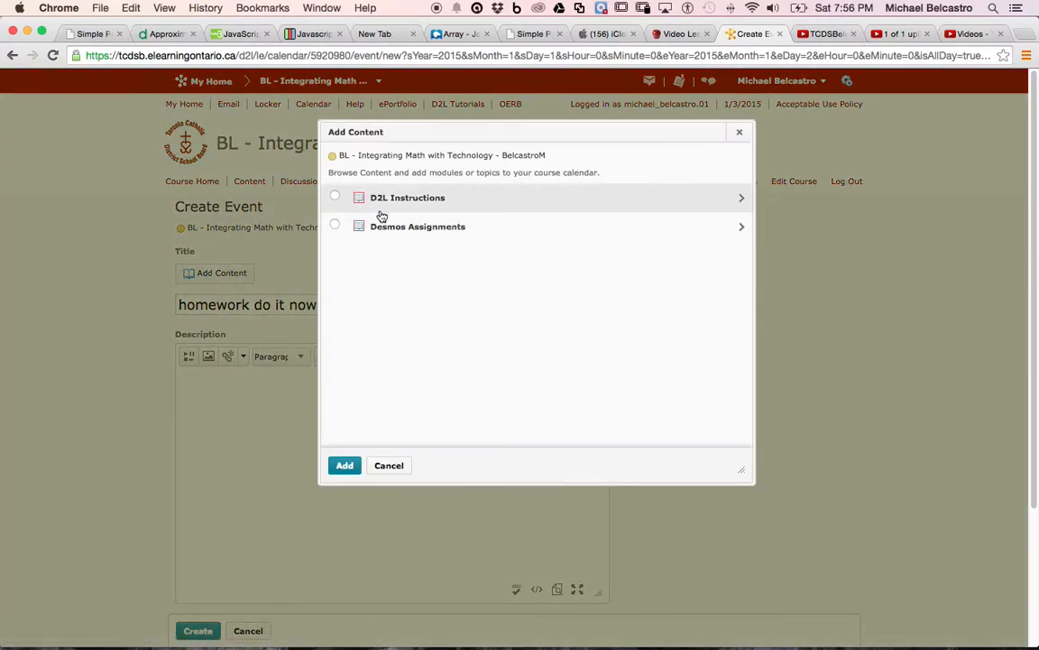
{"action": "mouse_move", "coordinate": [494, 308]}
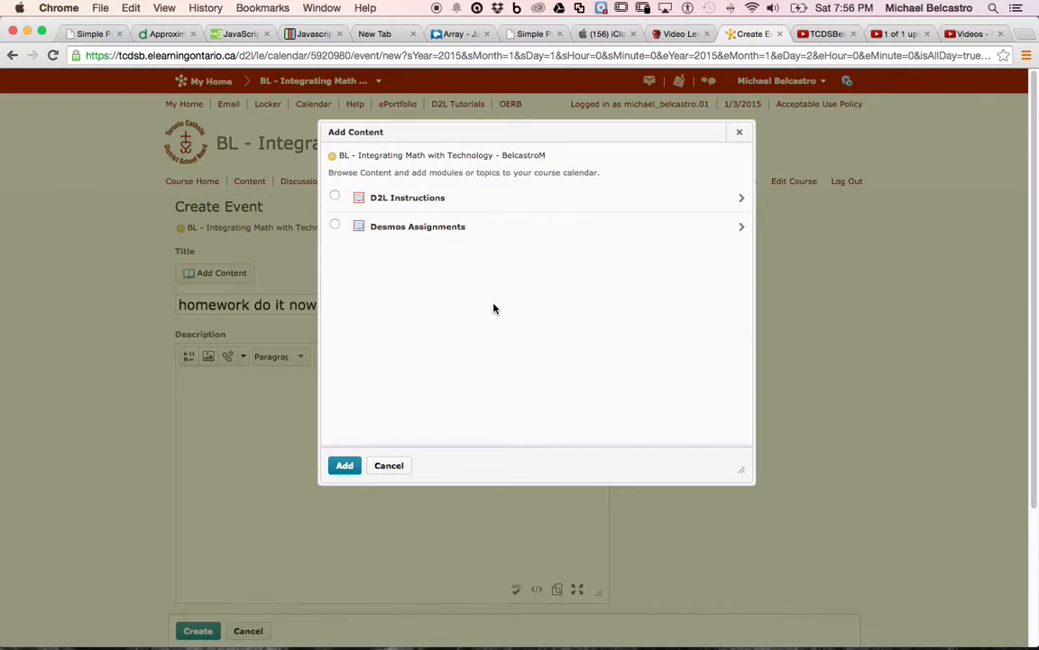
{"action": "left_click", "coordinate": [388, 466]}
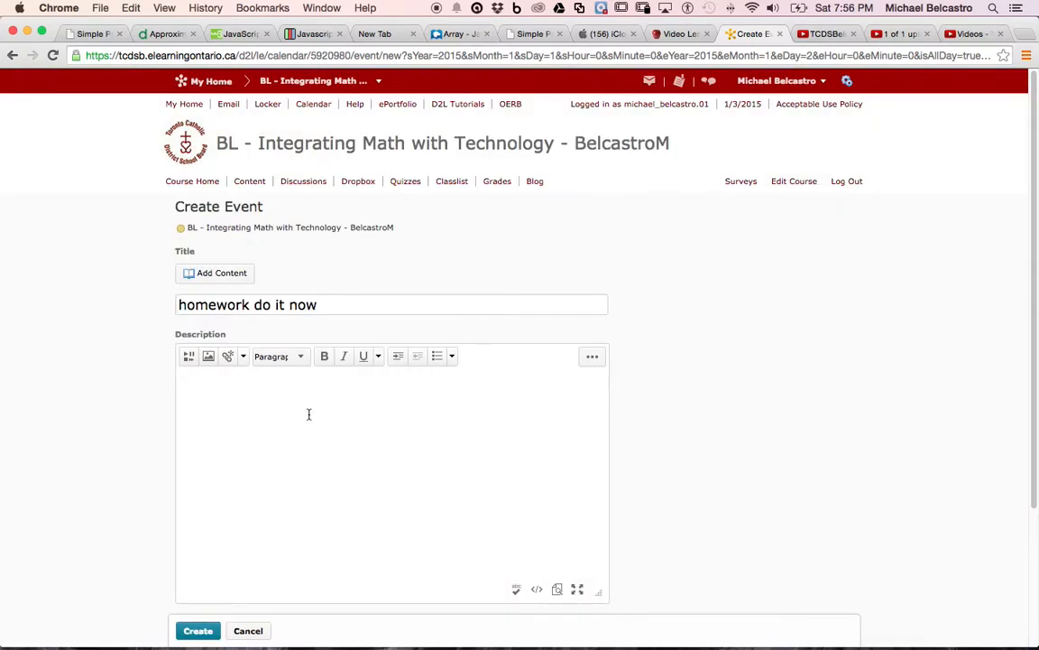
Enter 'this is the homework' as the event description.
{"action": "type", "text": "this is th"}
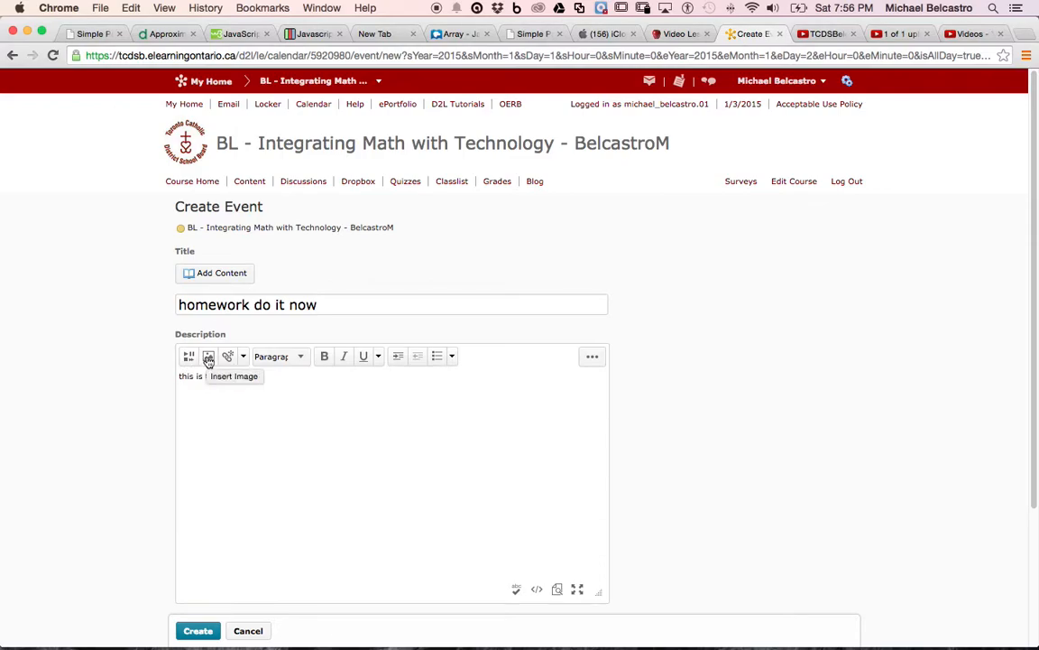
{"action": "type", "text": "the homework"}
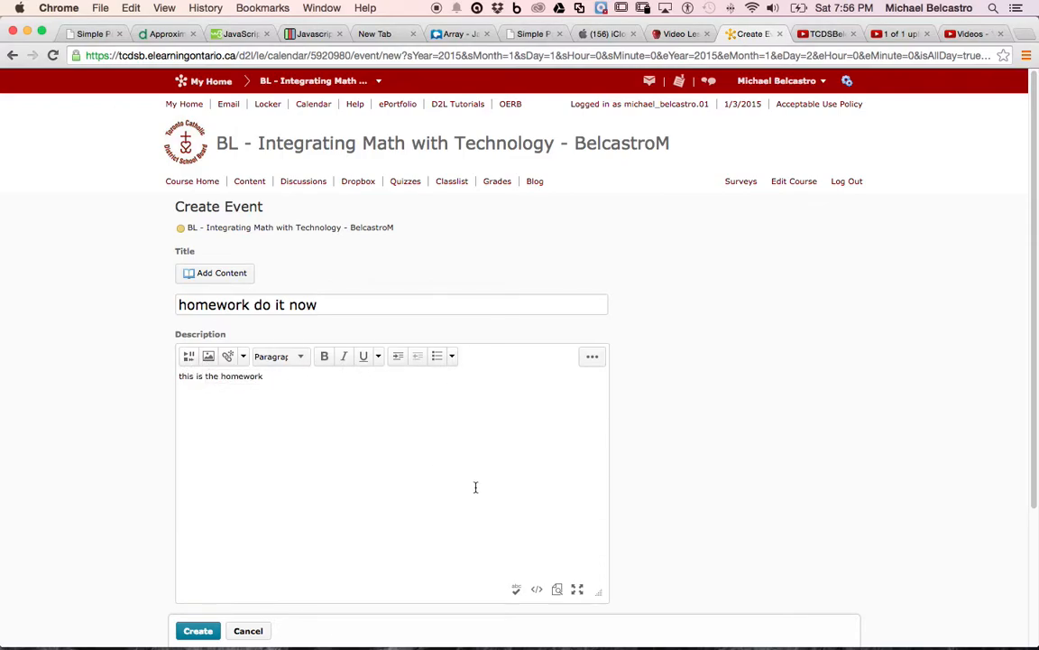
{"action": "scroll", "scroll_direction": "down", "scroll_amount": 3}
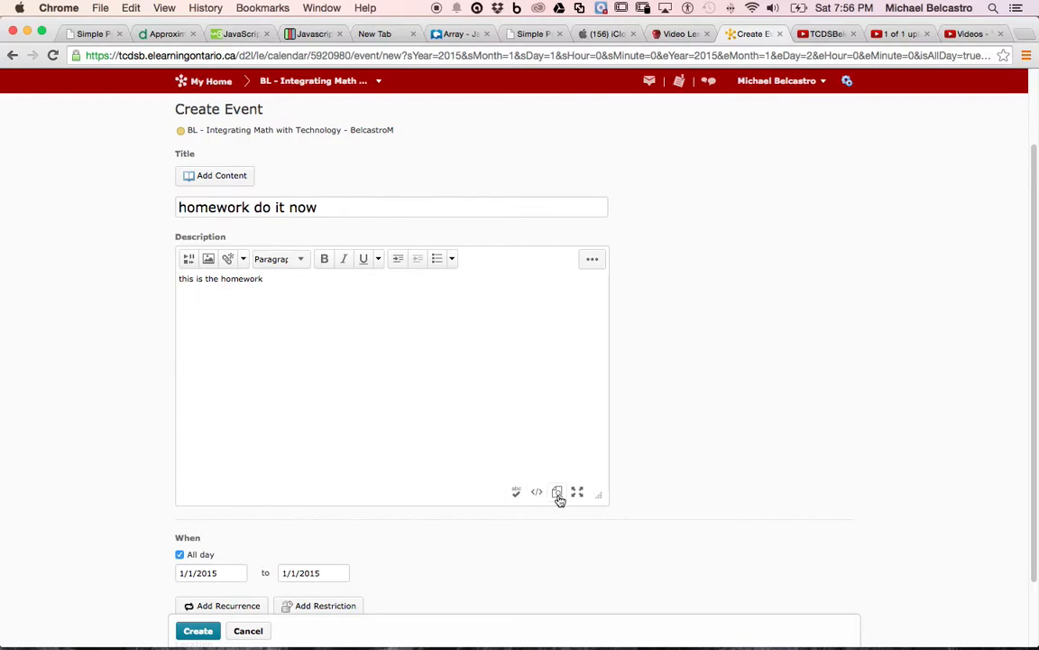
{"action": "mouse_move", "coordinate": [577, 491]}
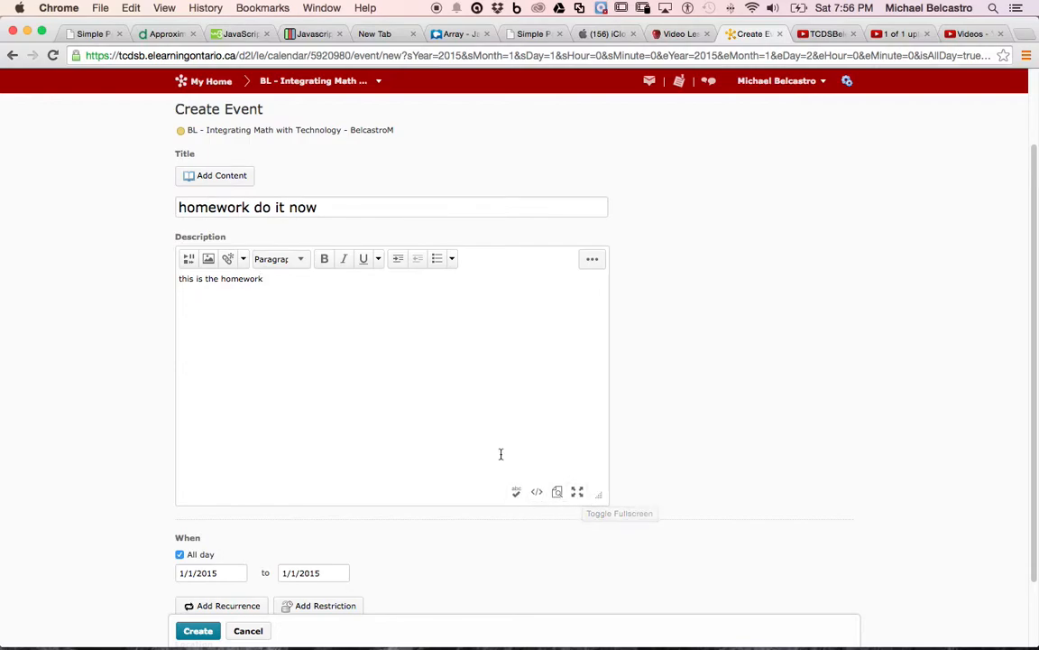
{"action": "scroll", "scroll_direction": "down", "scroll_amount": 3}
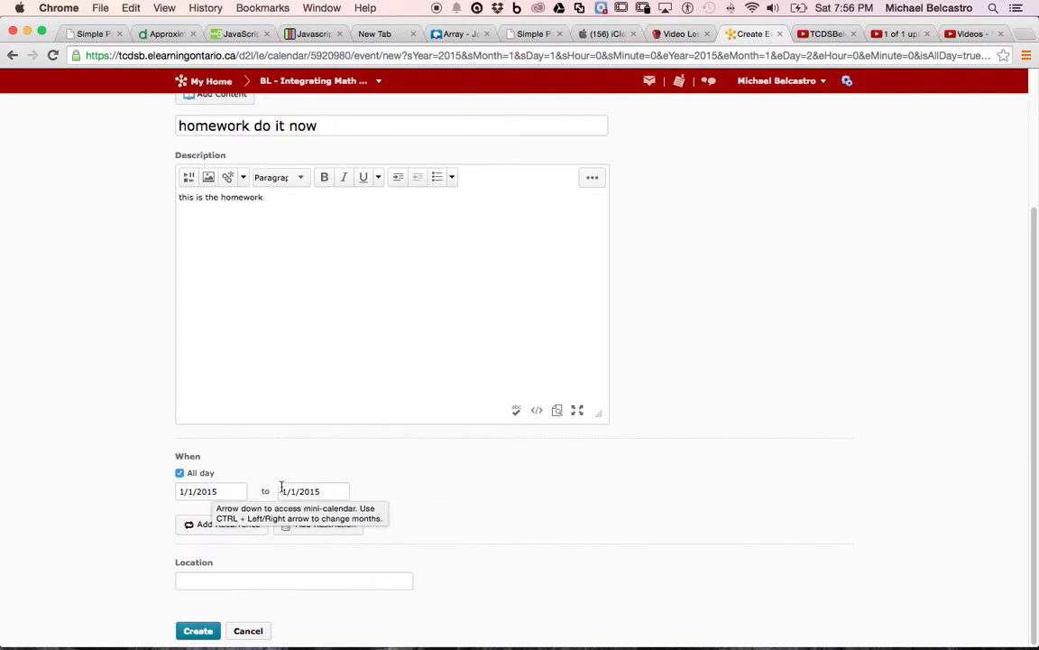
Set the event's end date to January 2, 2015 via the mini-calendar.
{"action": "left_click", "coordinate": [314, 491]}
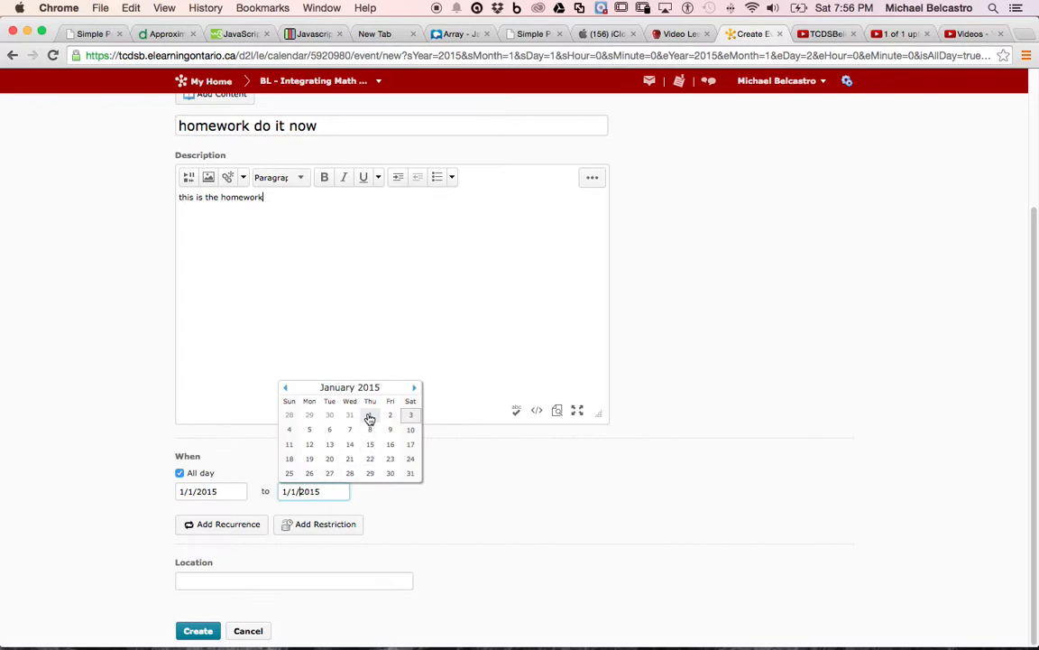
{"action": "left_click", "coordinate": [390, 413]}
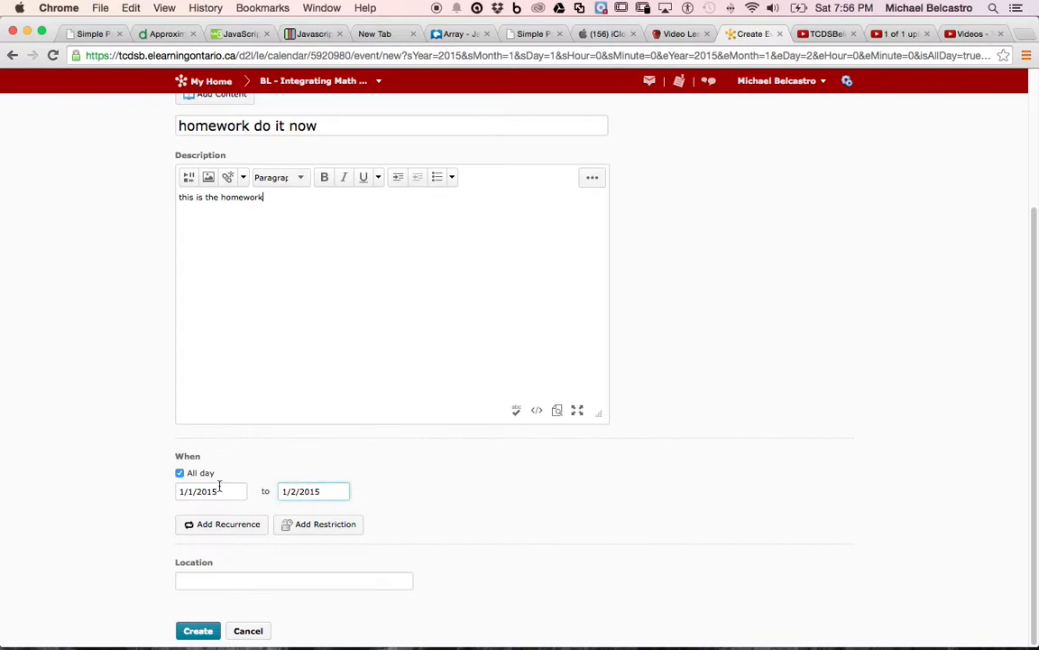
{"action": "left_click", "coordinate": [314, 491]}
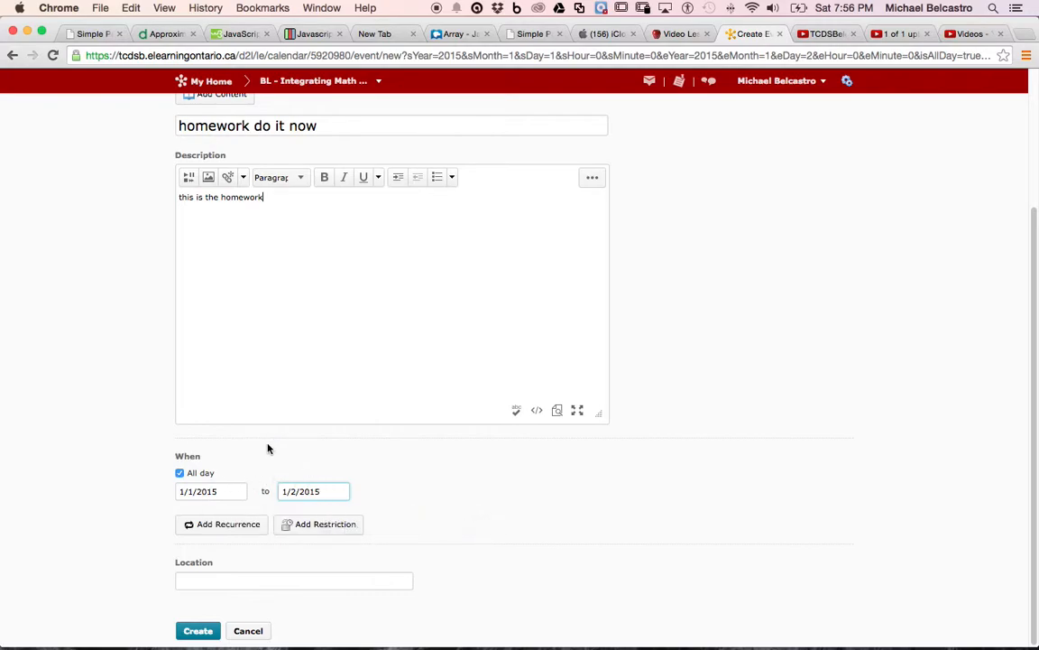
Try adding a daily recurrence, then add a visibility restriction to the event.
{"action": "left_click", "coordinate": [220, 523]}
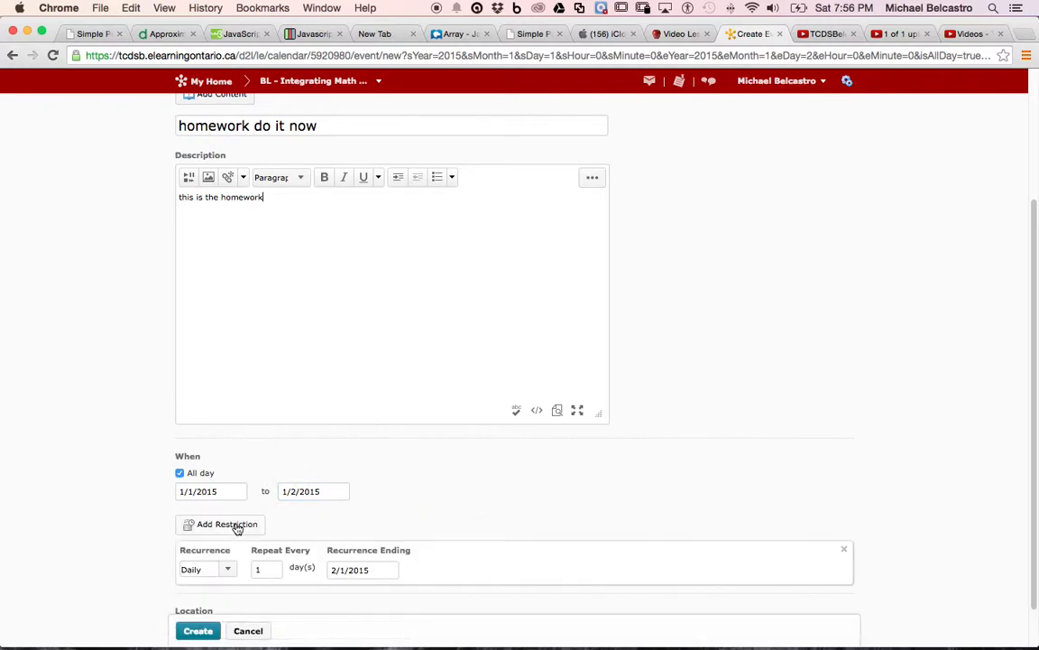
{"action": "scroll", "scroll_direction": "down", "scroll_amount": 3}
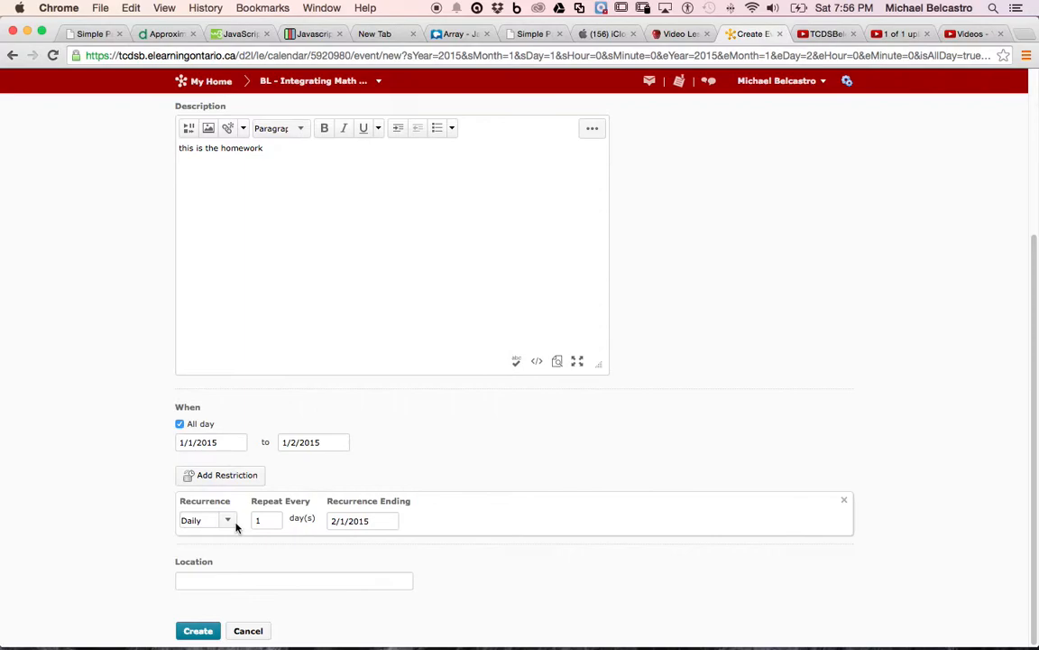
{"action": "mouse_move", "coordinate": [495, 505]}
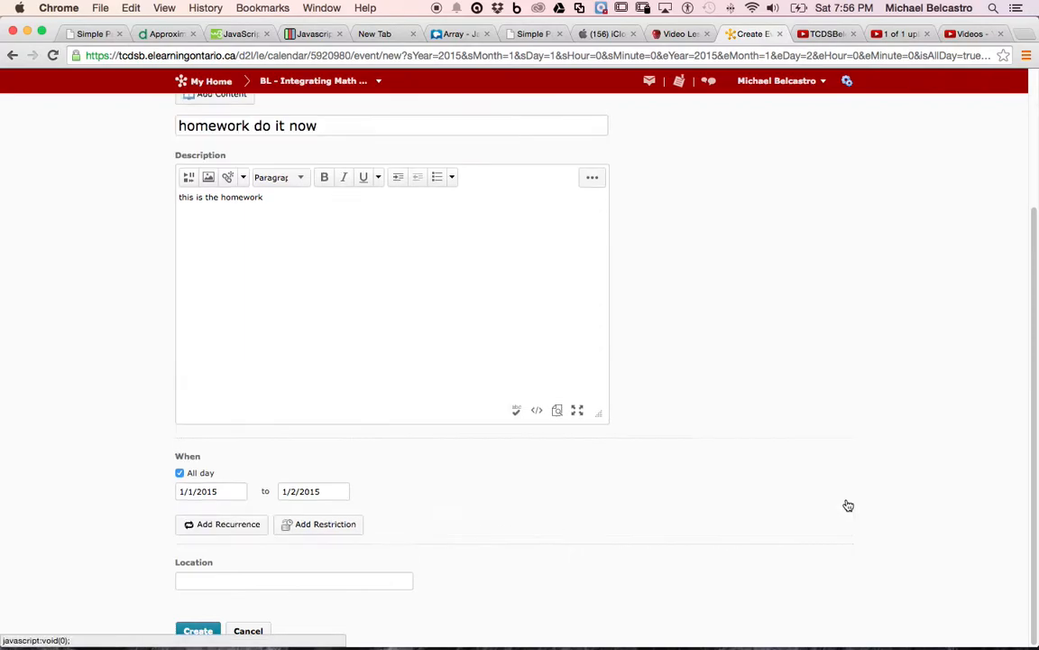
{"action": "left_click", "coordinate": [317, 524]}
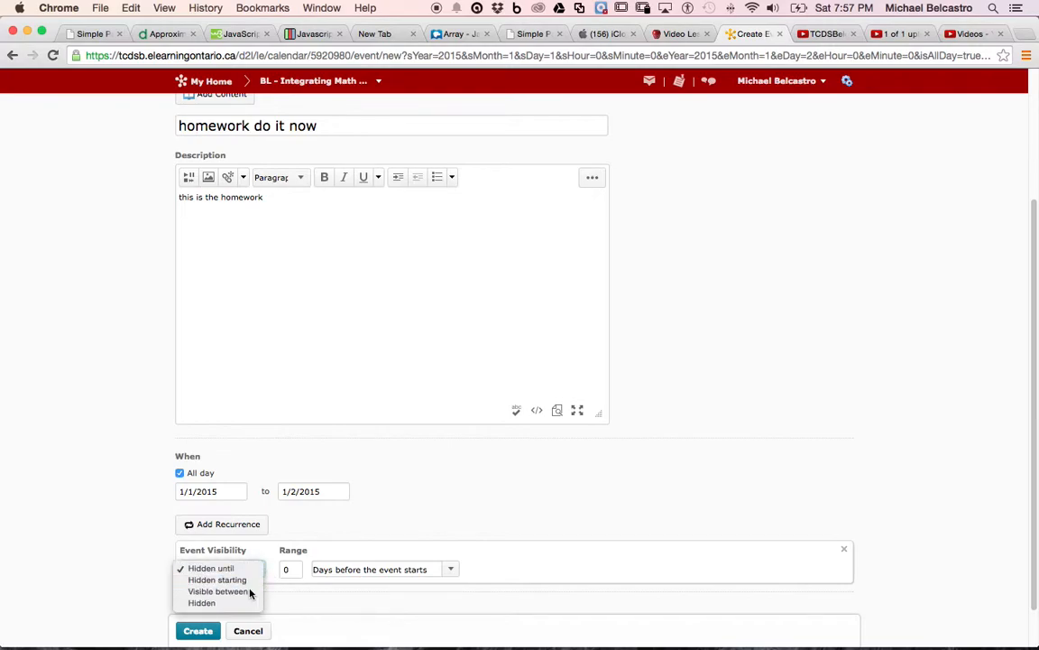
{"action": "left_click", "coordinate": [217, 592]}
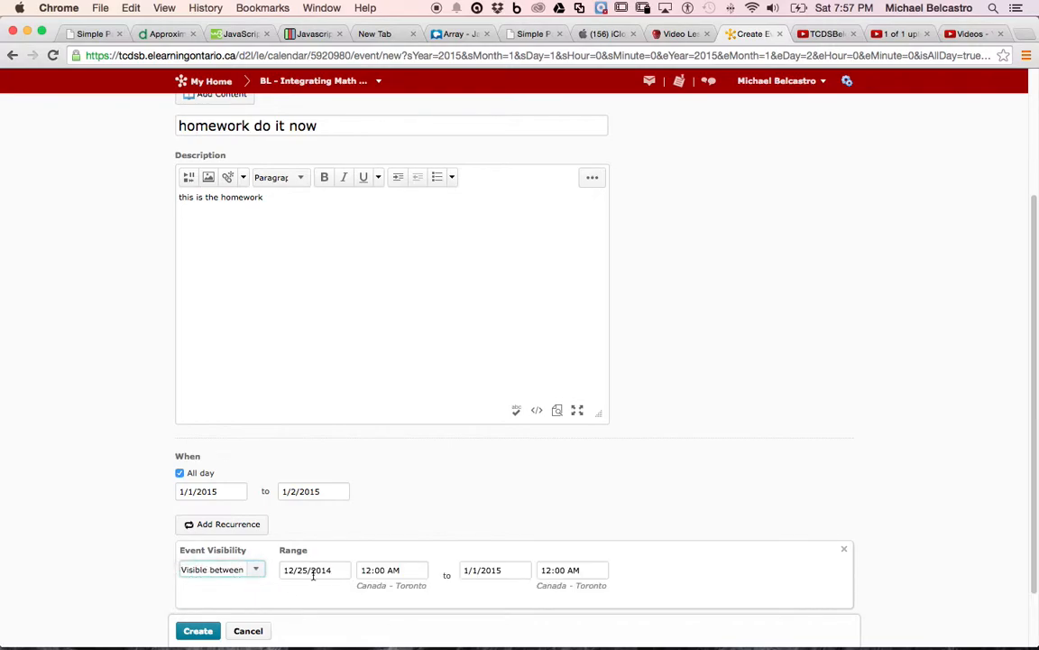
{"action": "left_click", "coordinate": [220, 570]}
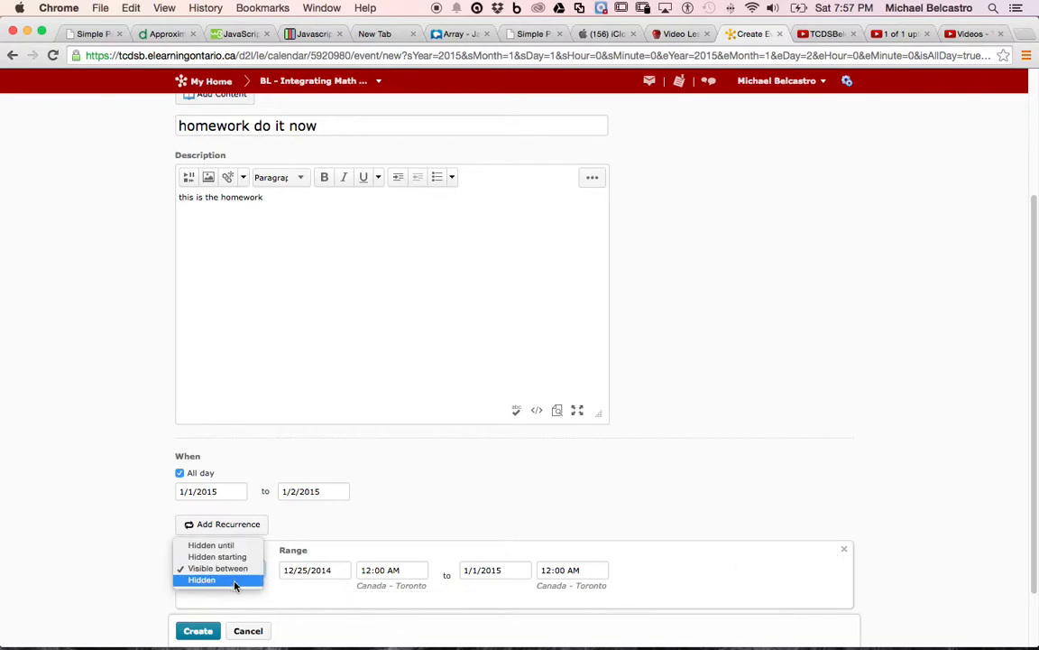
{"action": "left_click", "coordinate": [203, 579]}
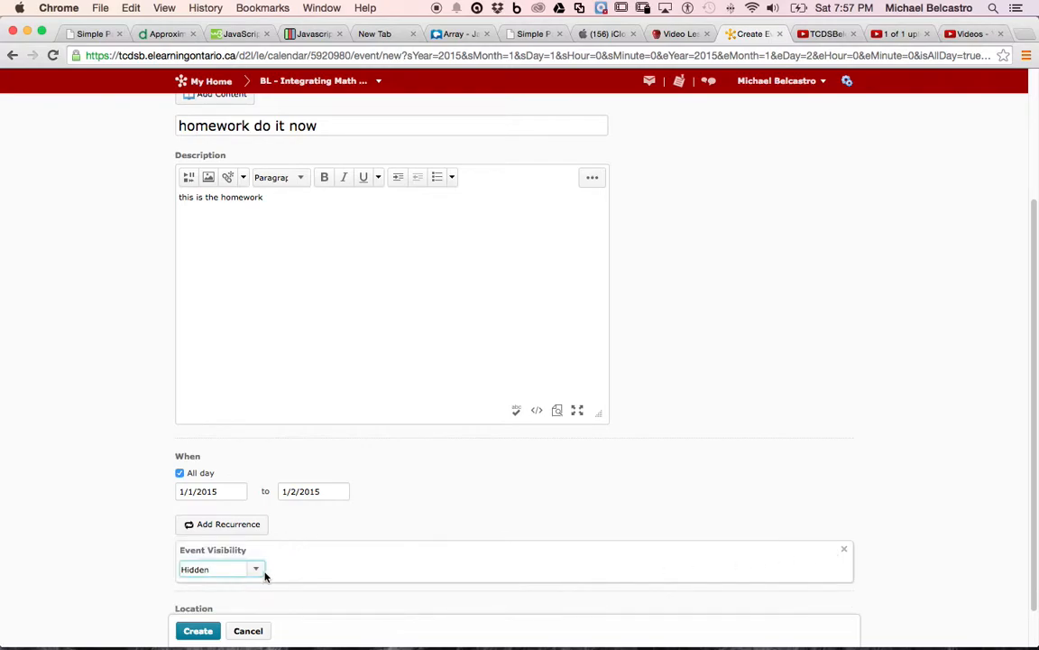
{"action": "left_click", "coordinate": [221, 569]}
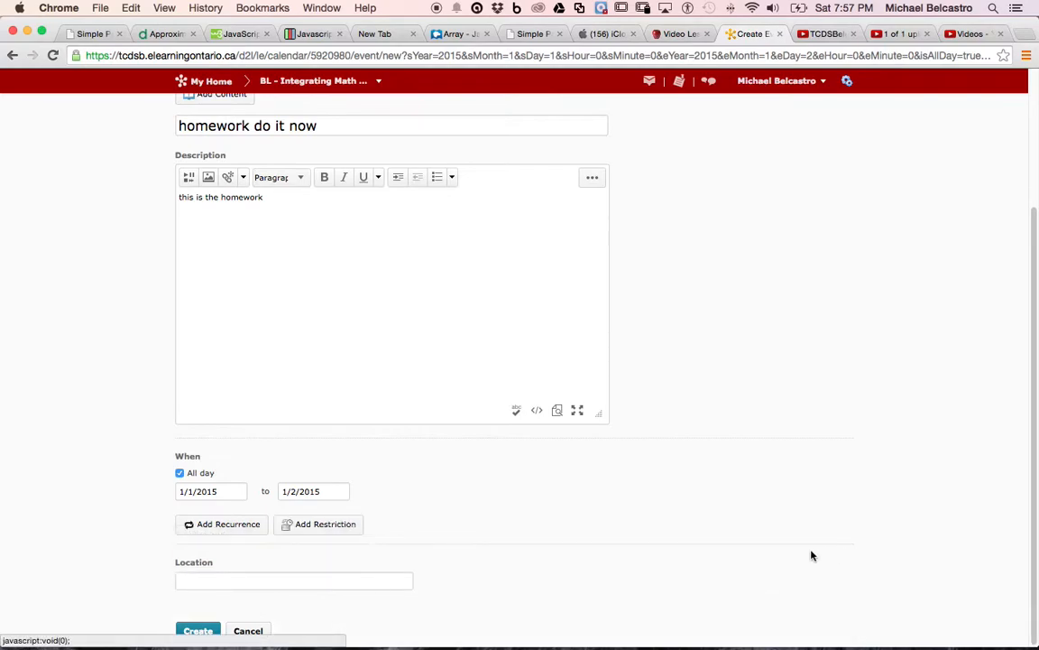
Set the location to 'At home' and create the event on the calendar.
{"action": "left_click", "coordinate": [293, 581]}
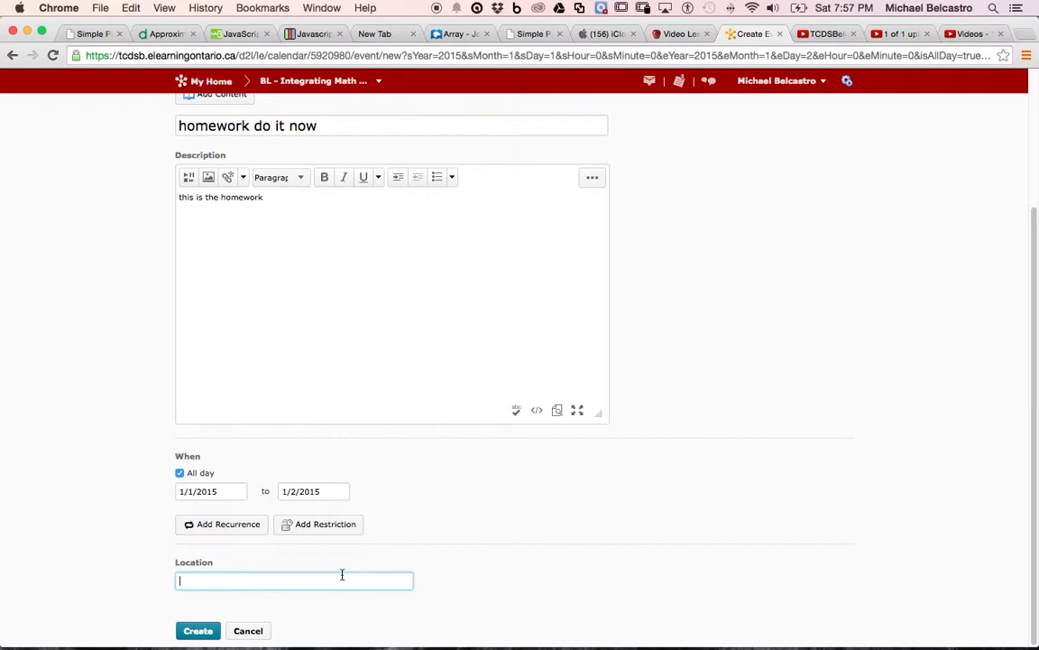
{"action": "type", "text": "d"}
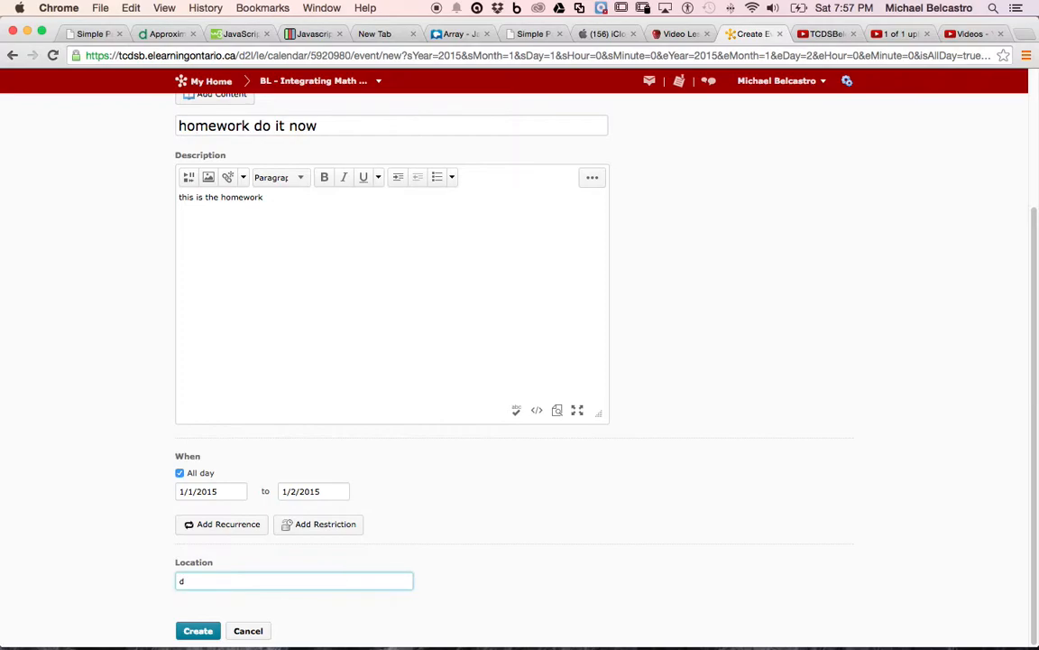
{"action": "type", "text": "At home"}
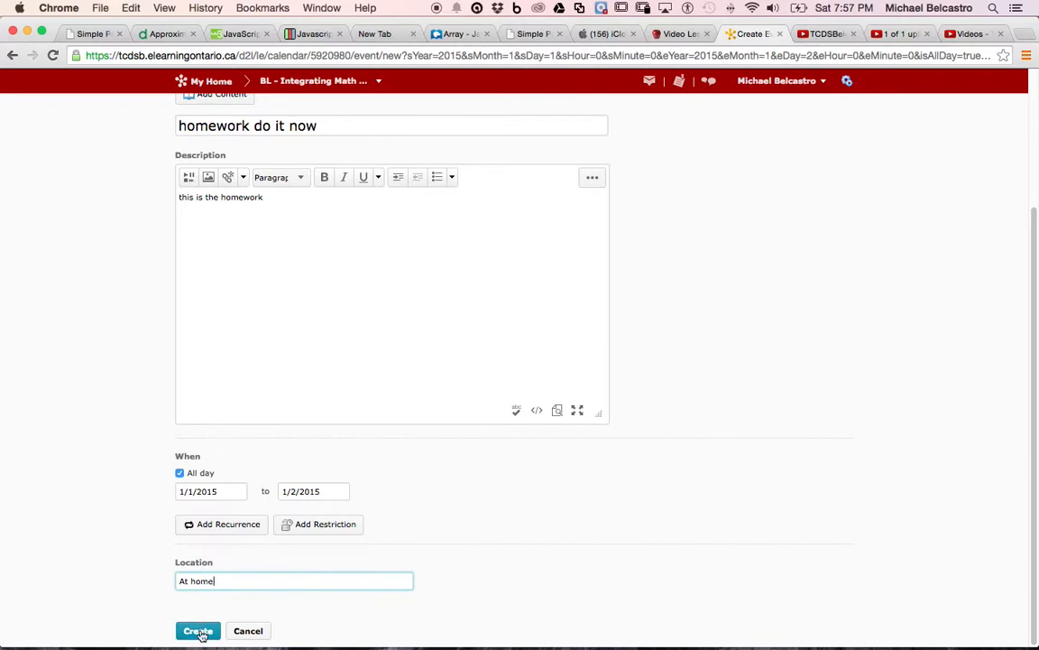
{"action": "left_click", "coordinate": [198, 630]}
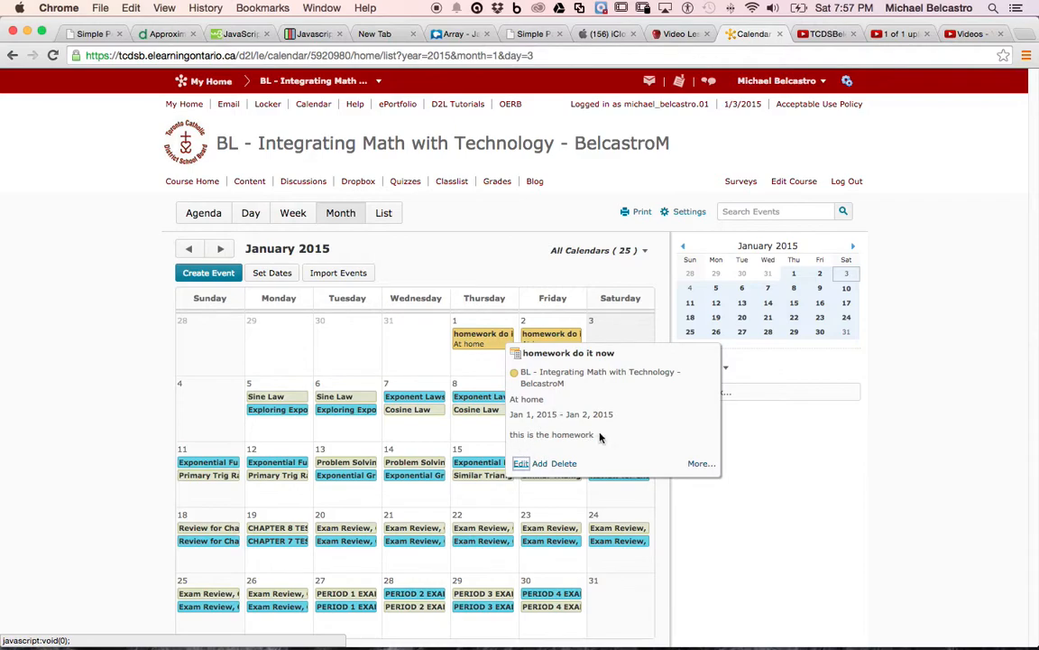
{"action": "mouse_move", "coordinate": [531, 401]}
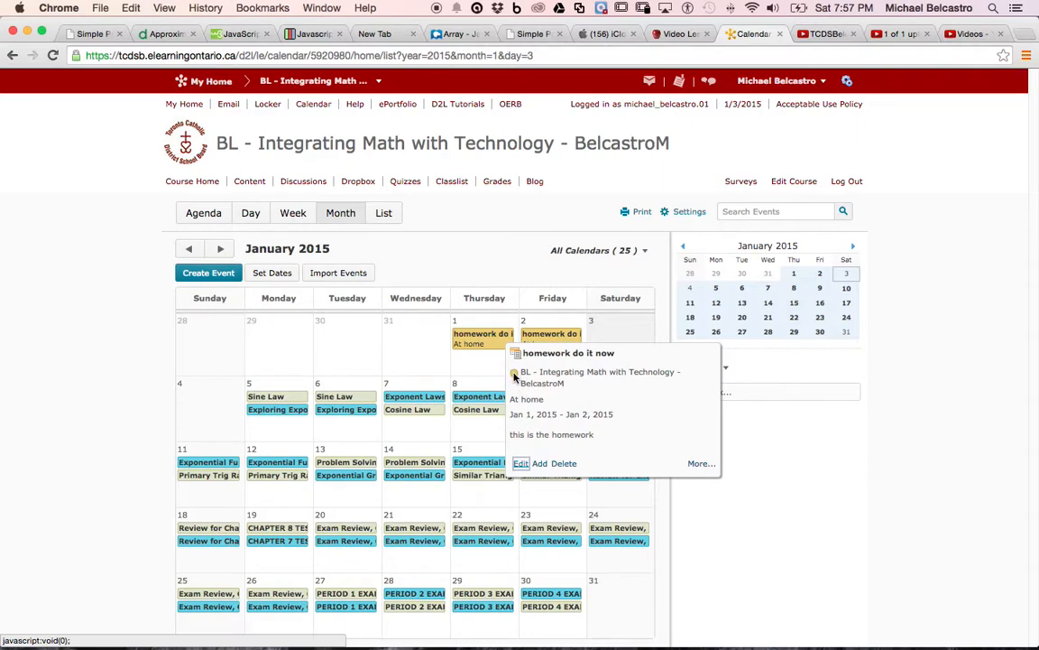
{"action": "mouse_move", "coordinate": [586, 371]}
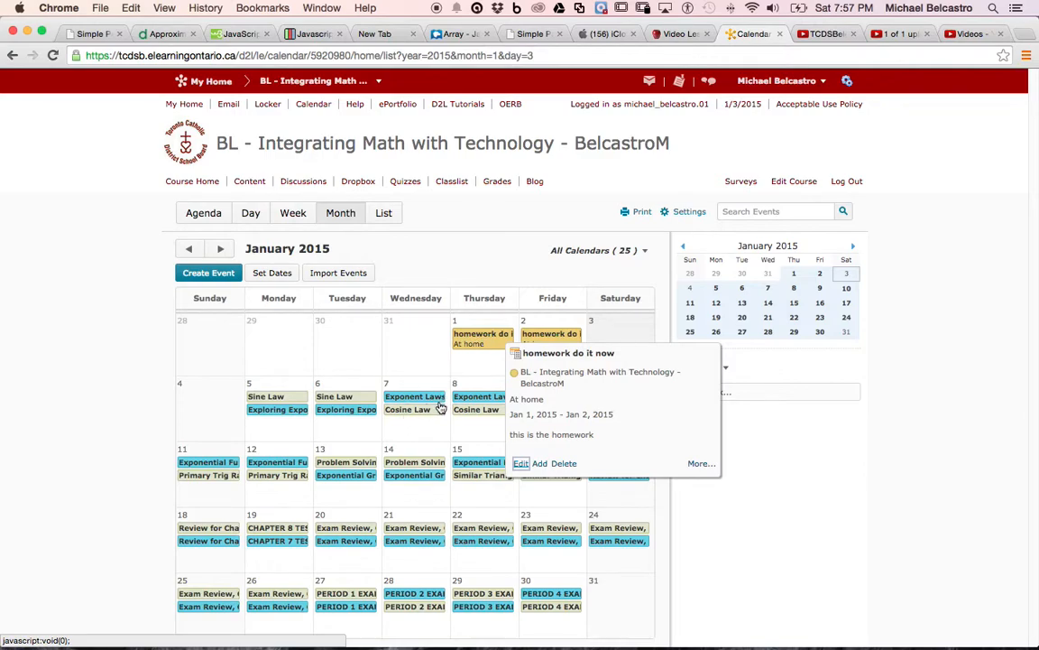
{"action": "mouse_move", "coordinate": [503, 356]}
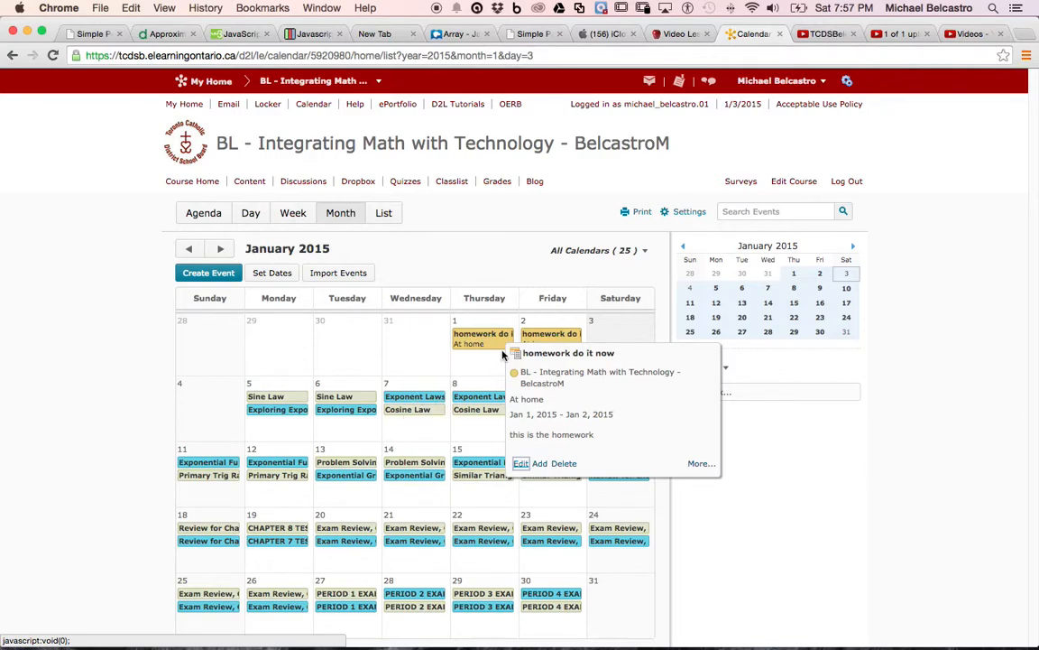
{"action": "mouse_move", "coordinate": [532, 344]}
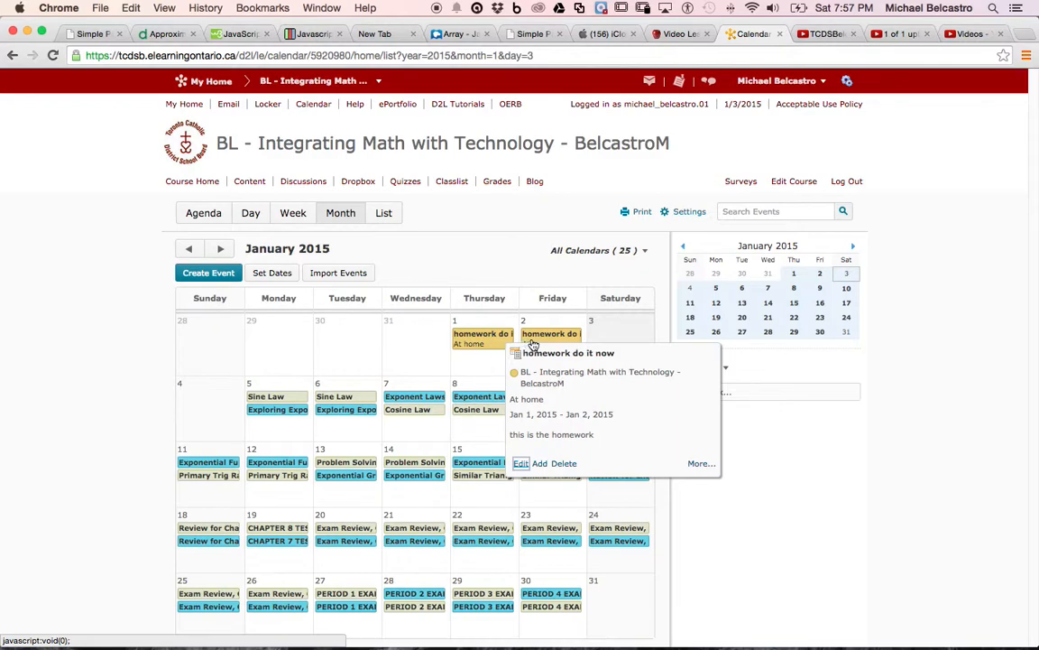
{"action": "mouse_move", "coordinate": [483, 346]}
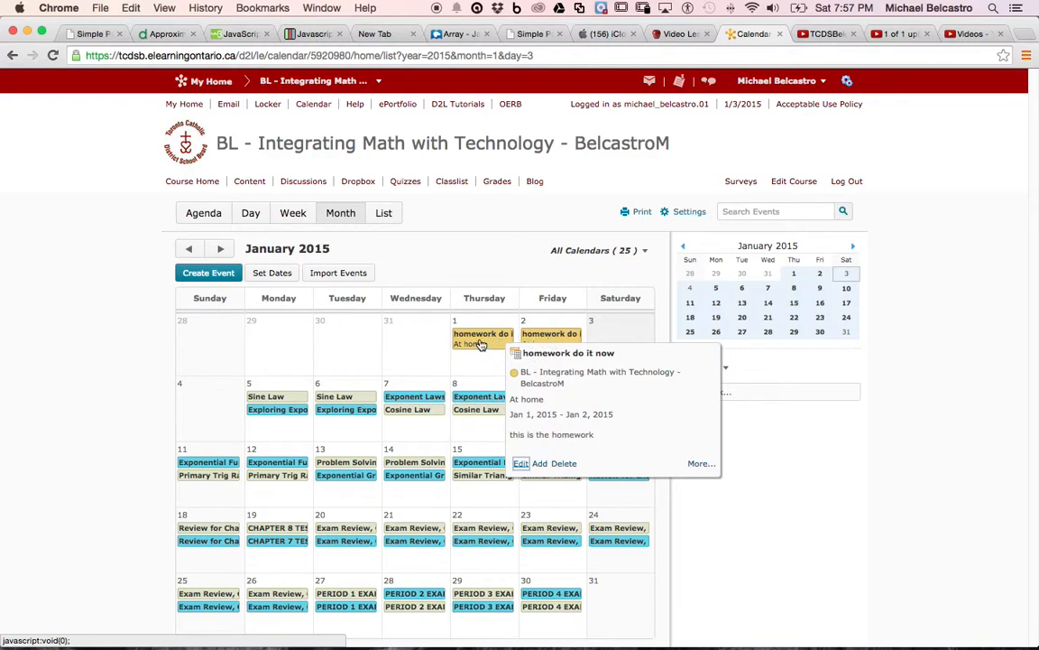
{"action": "mouse_move", "coordinate": [549, 462]}
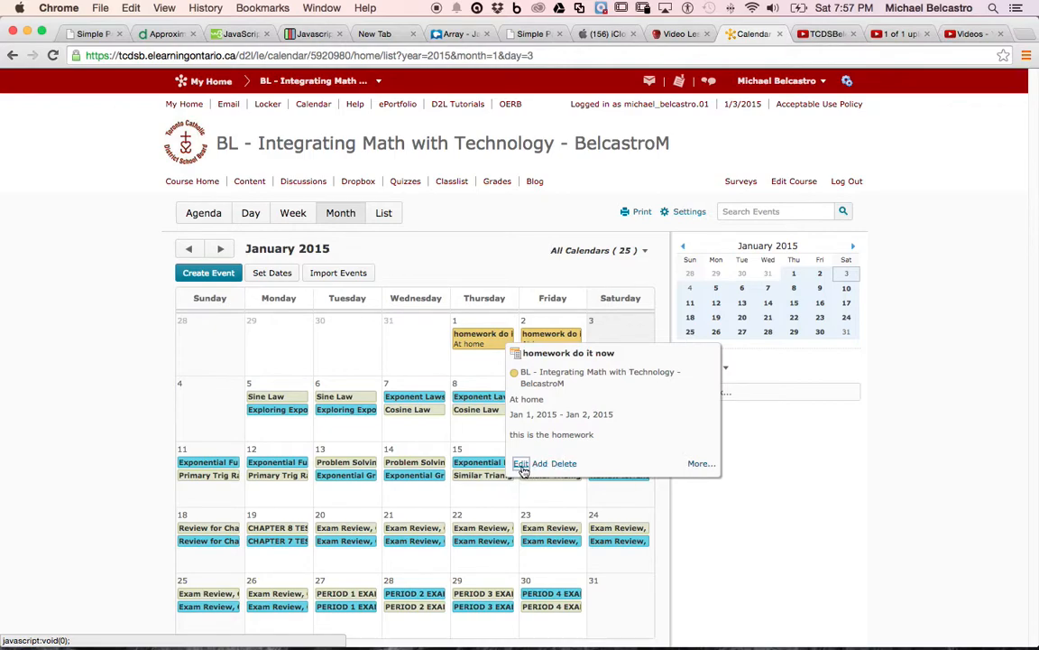
{"action": "mouse_move", "coordinate": [431, 341]}
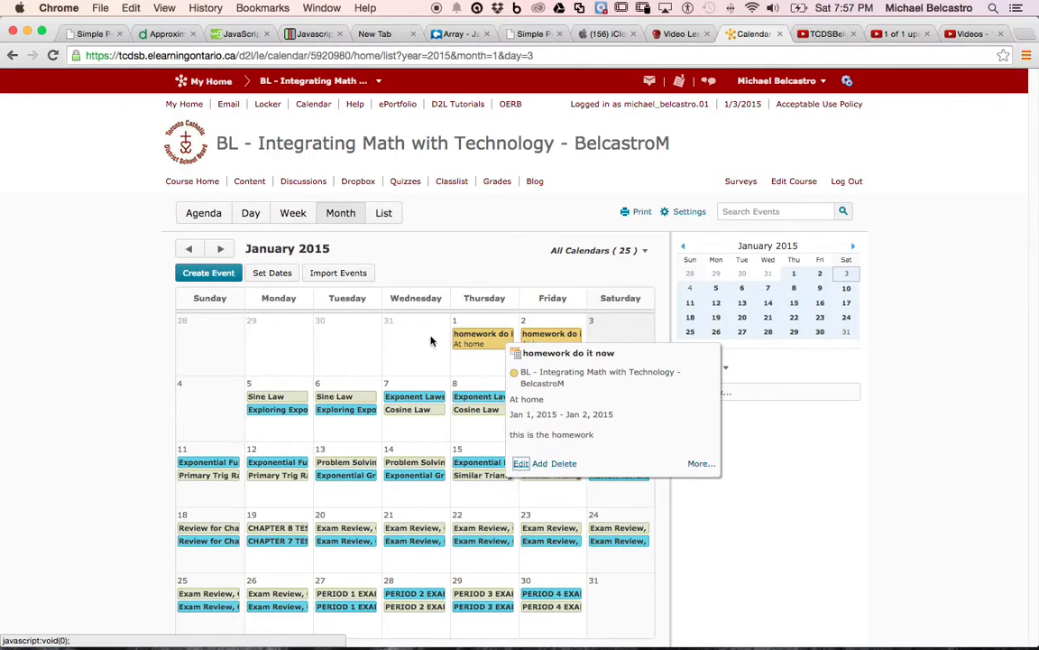